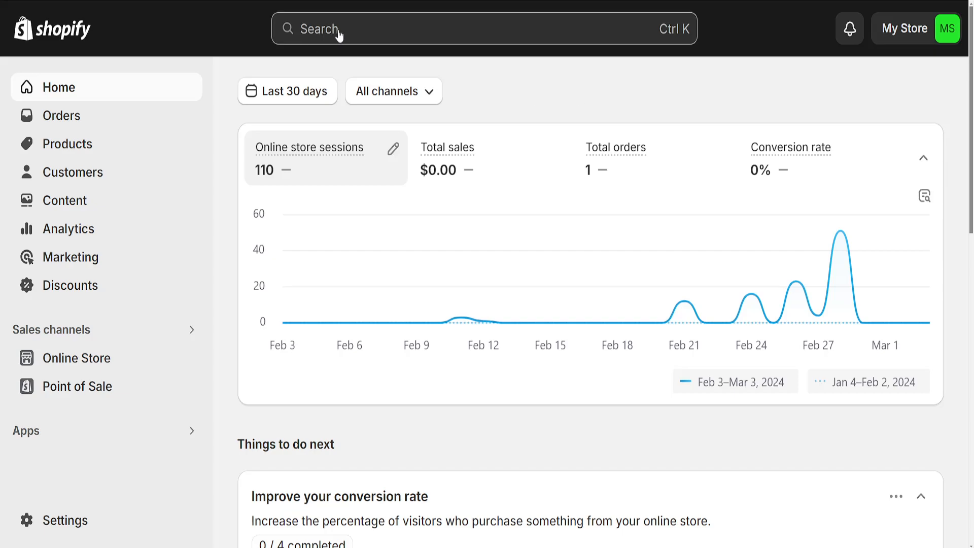
mouse_move(338, 32)
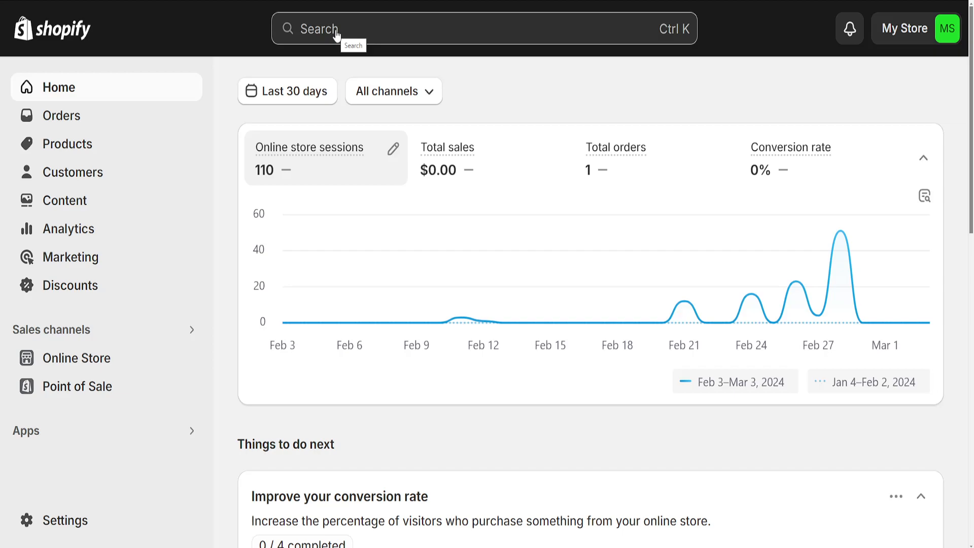
Search the admin for 'magic zoom plus' to find it in the App Store.
type("magic zoom plus")
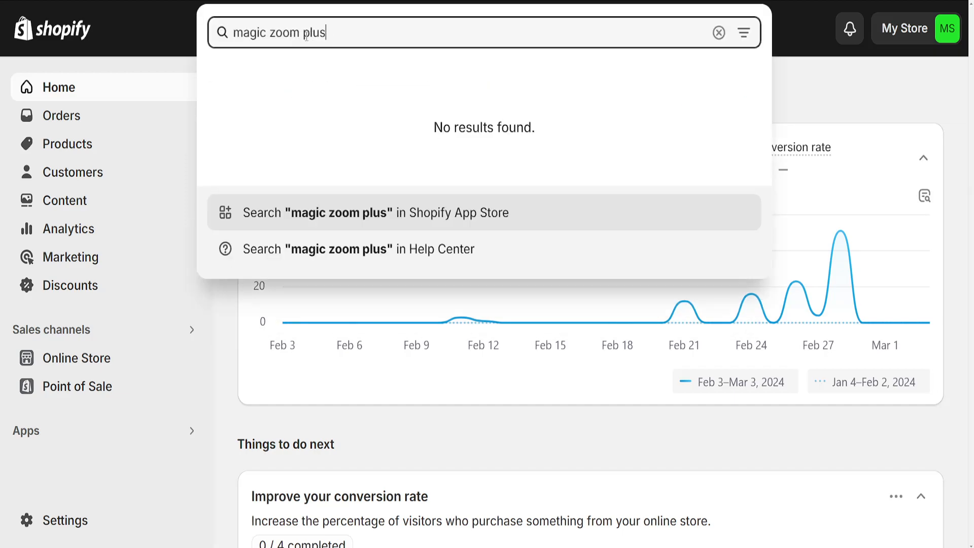
mouse_move(406, 218)
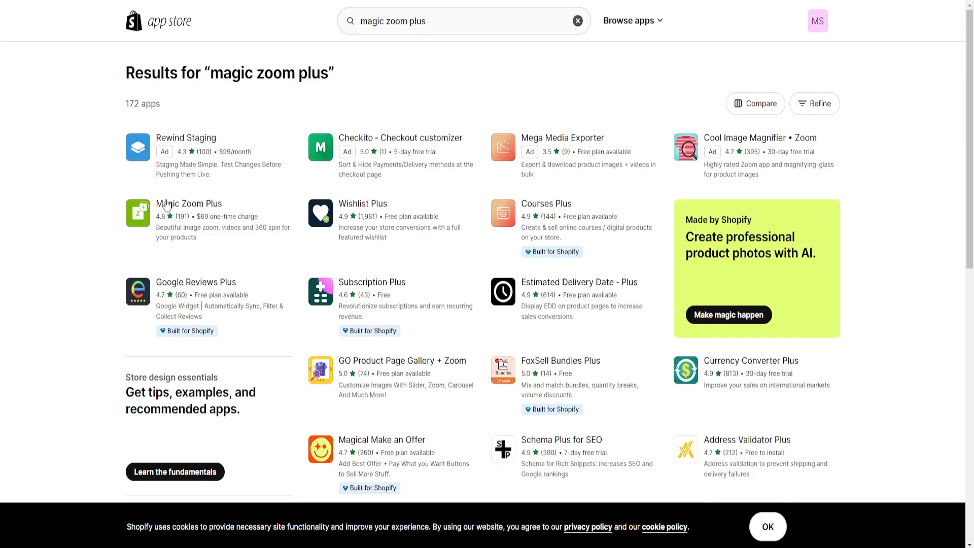
mouse_move(169, 209)
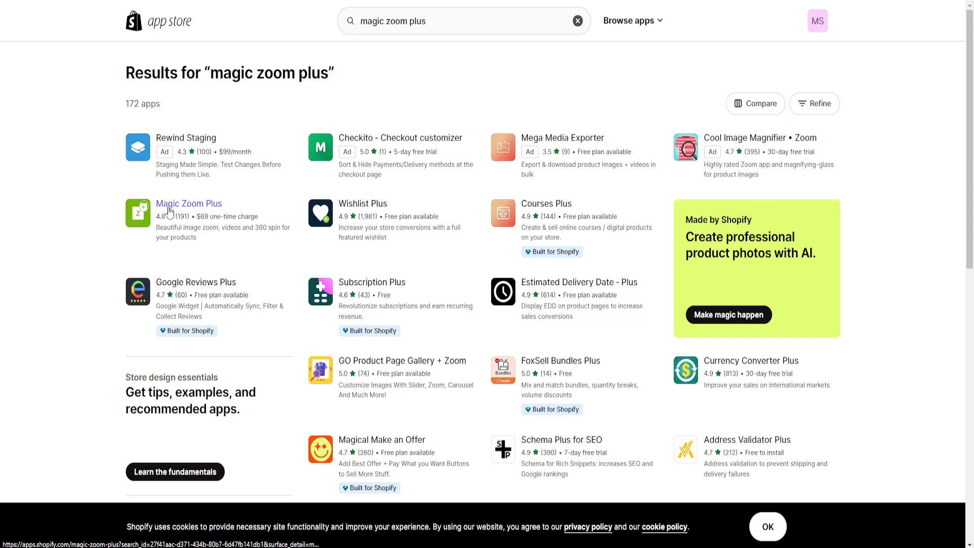
Open the Magic Zoom Plus listing from the results and begin its installation.
left_click(189, 204)
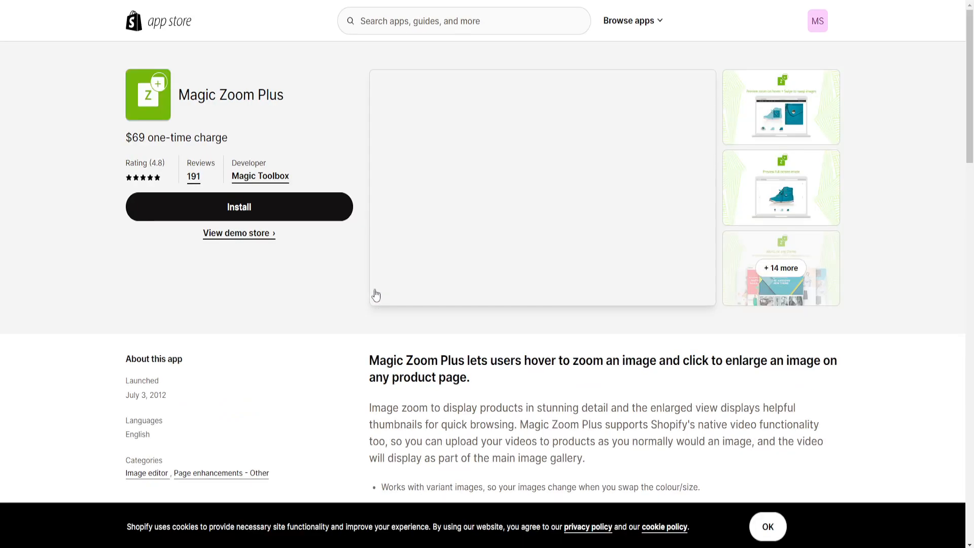
left_click(239, 207)
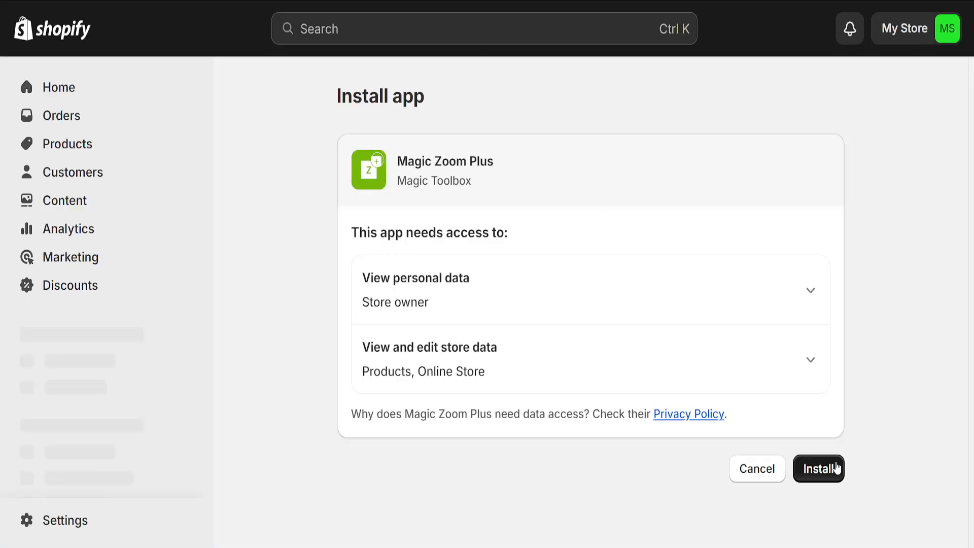
Grant Magic Zoom Plus access to store owner data, products and the online store.
left_click(819, 469)
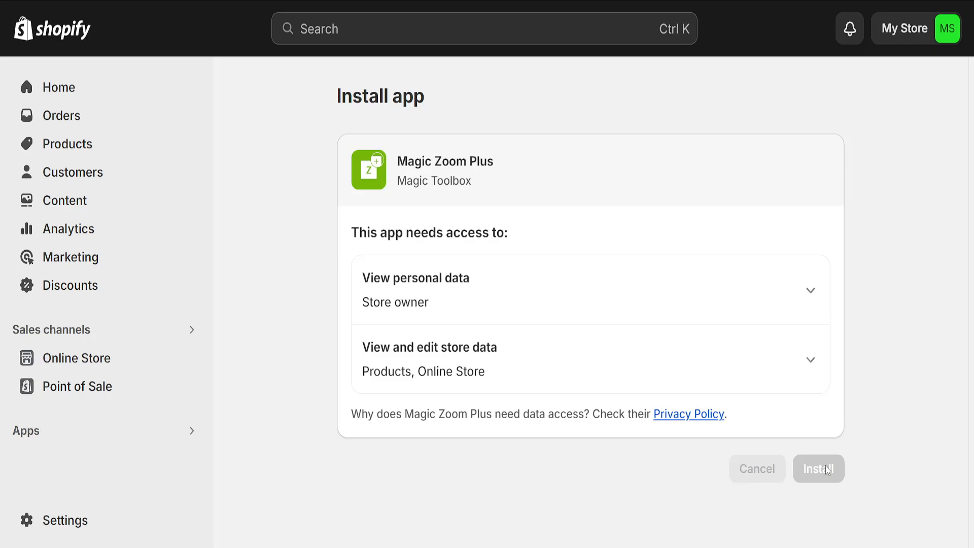
left_click(818, 469)
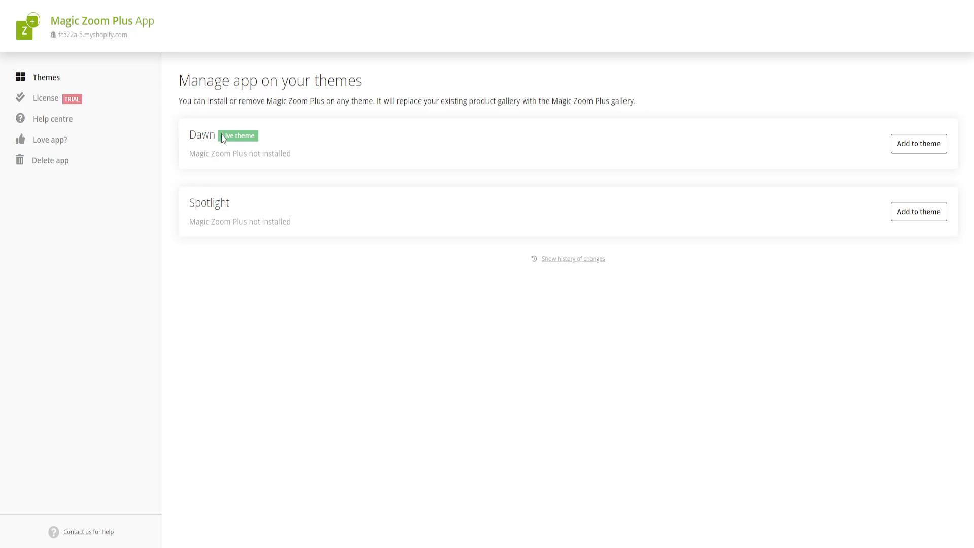
mouse_move(222, 147)
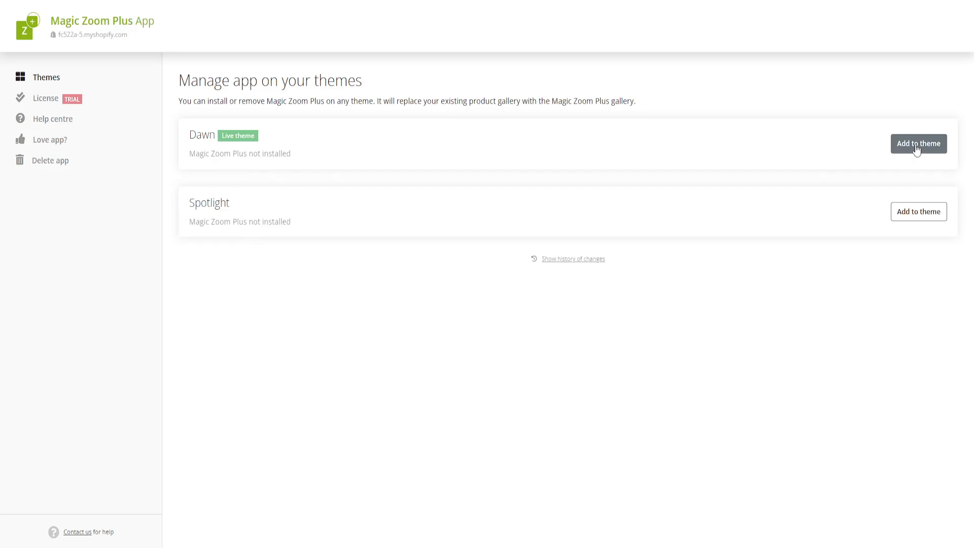
Add Magic Zoom Plus to the Dawn theme, confirming it replaces Dawn's image gallery.
left_click(919, 143)
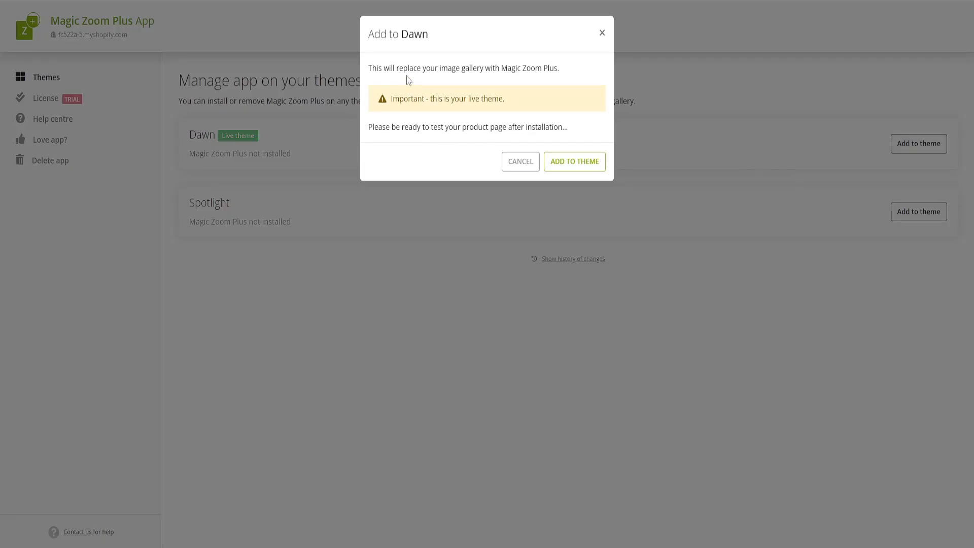
left_click(574, 161)
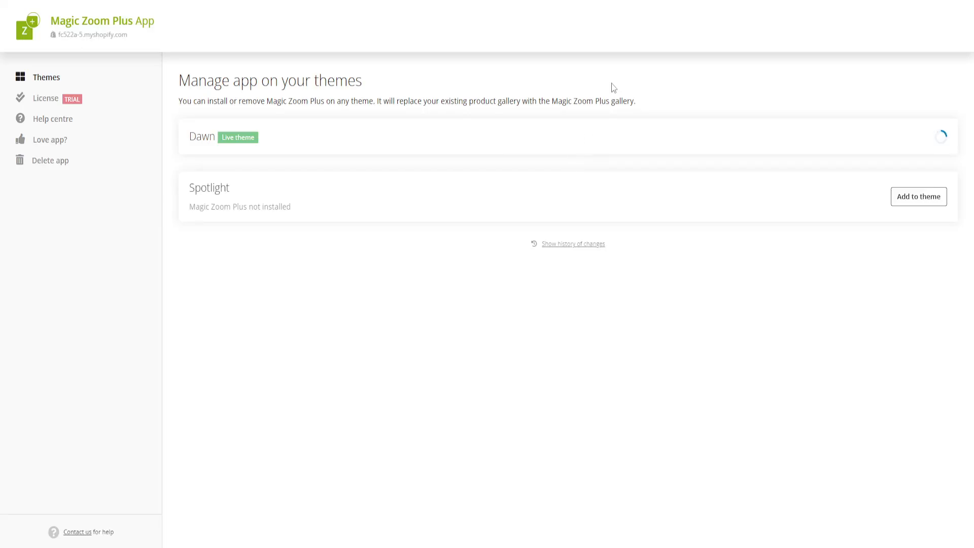
mouse_move(596, 121)
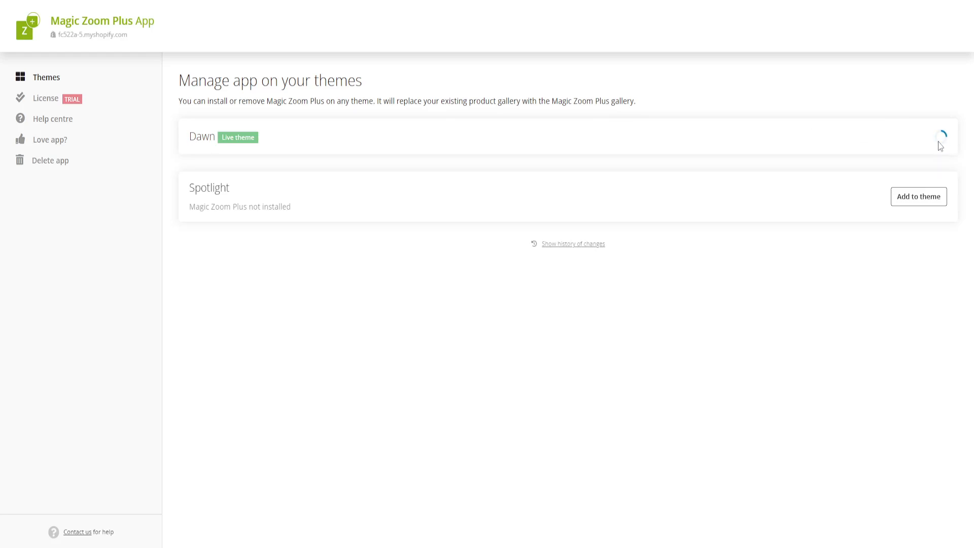
mouse_move(929, 161)
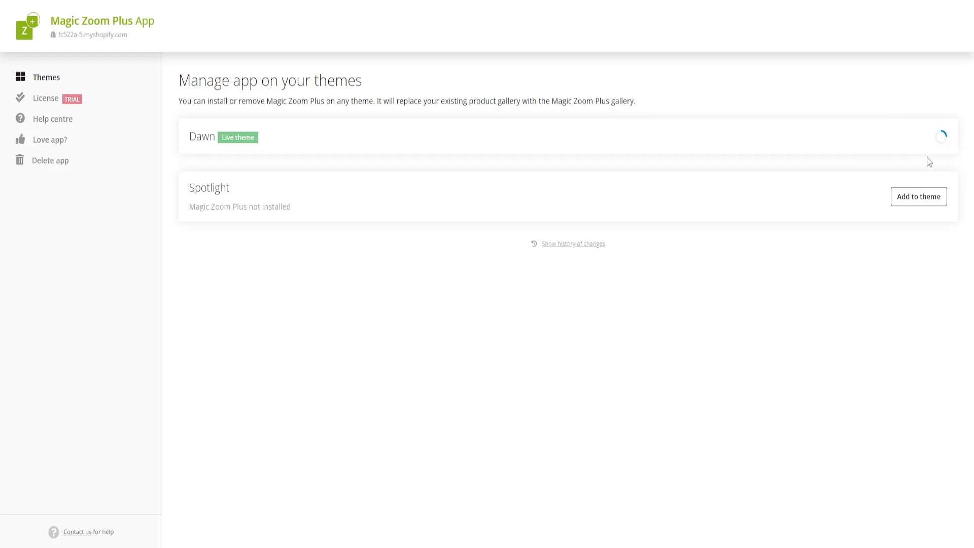
mouse_move(926, 156)
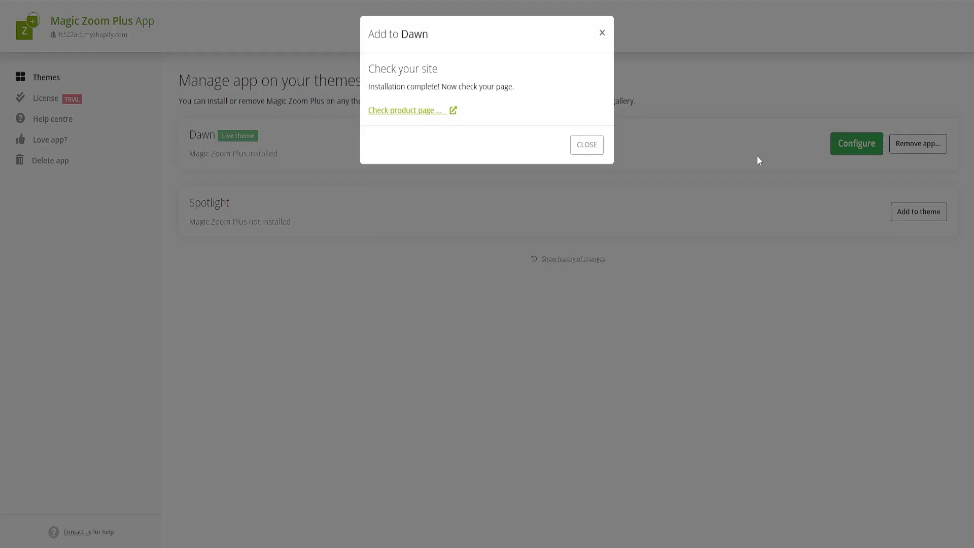
Confirm installation completed, then open the live storefront's product page to check zooming.
left_click_drag(368, 86, 478, 87)
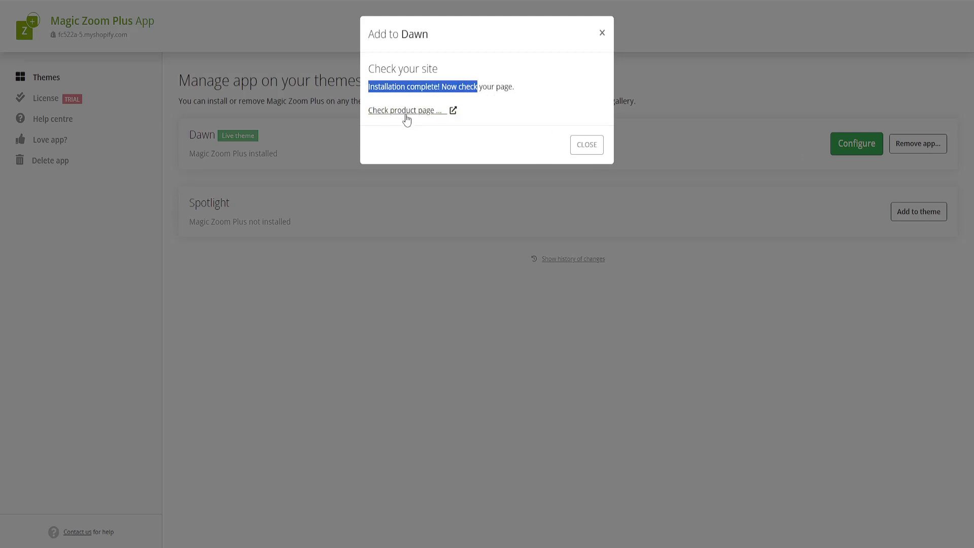
left_click(587, 145)
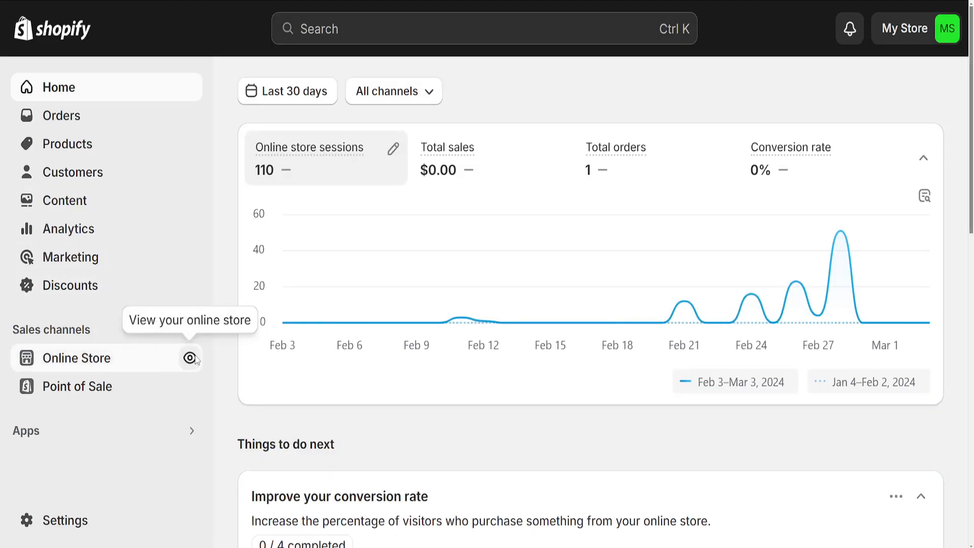
left_click(190, 357)
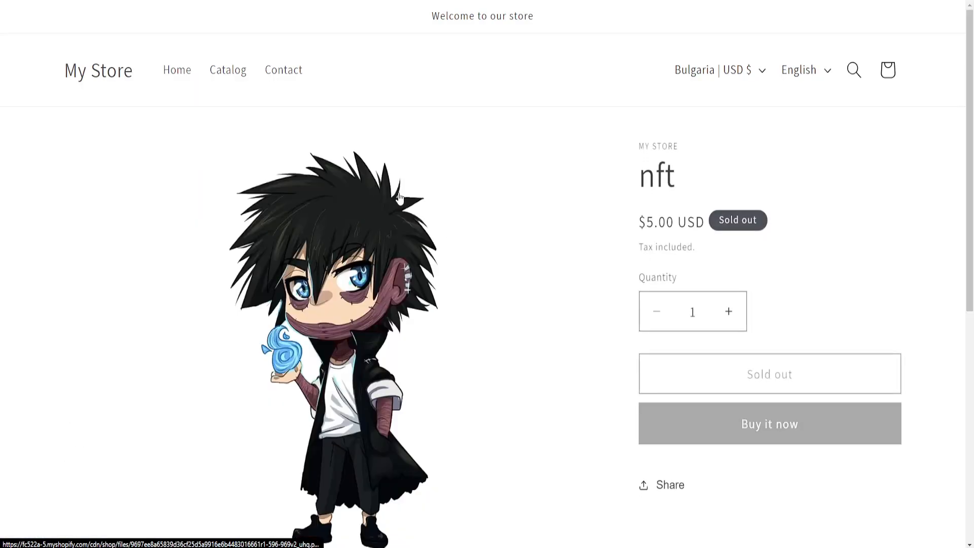
mouse_move(321, 176)
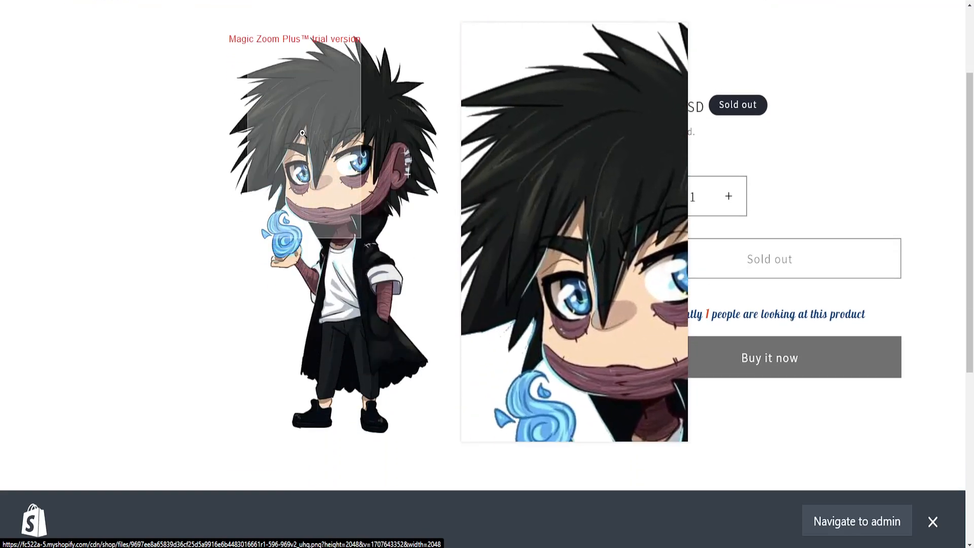
mouse_move(344, 250)
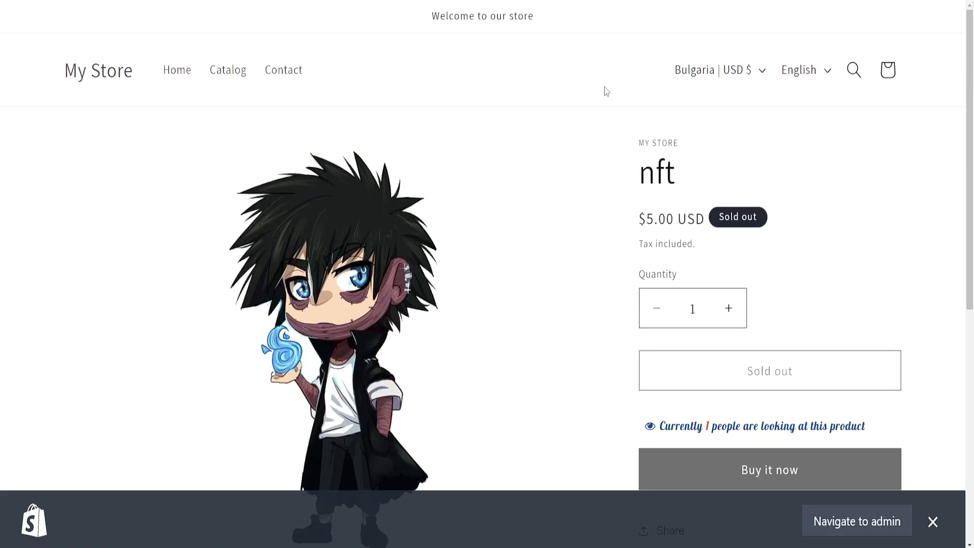
mouse_move(820, 142)
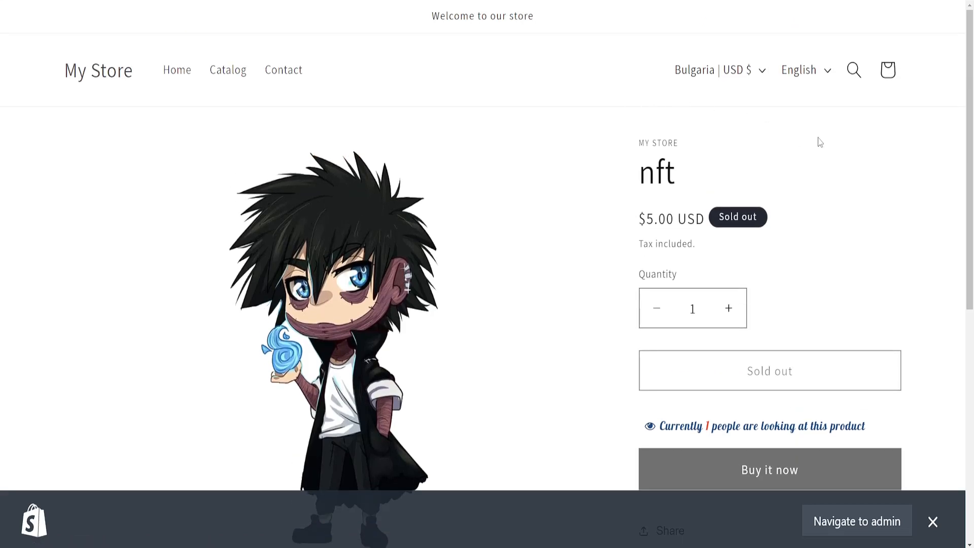